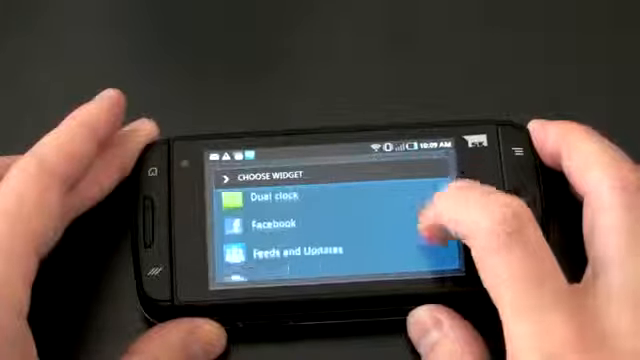
pyautogui.scroll(-3)
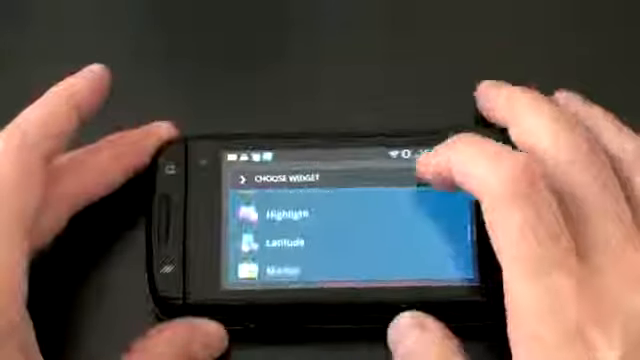
pyautogui.scroll(-3)
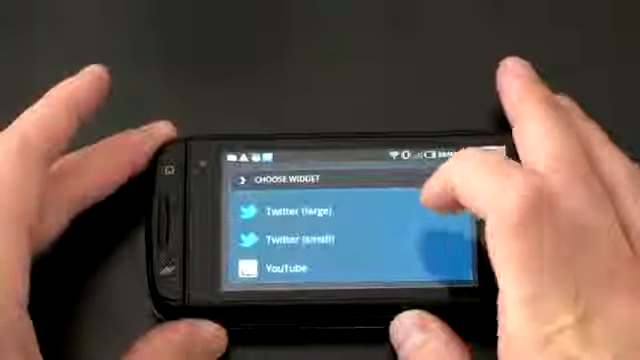